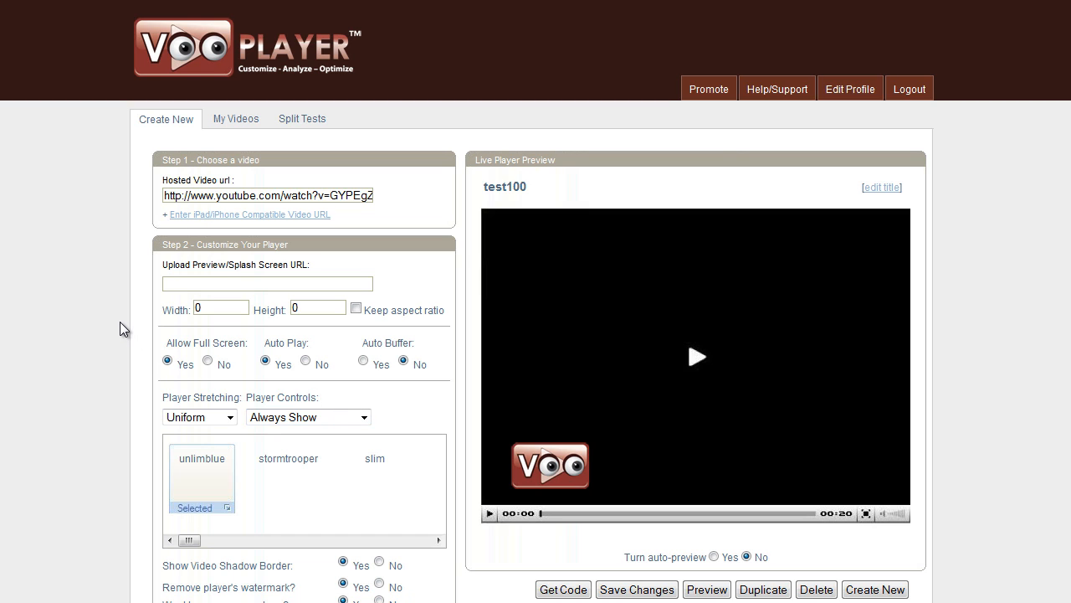
Scroll down to the Step 3 Advanced Features panel with the OnFinish action
scroll(down, 3)
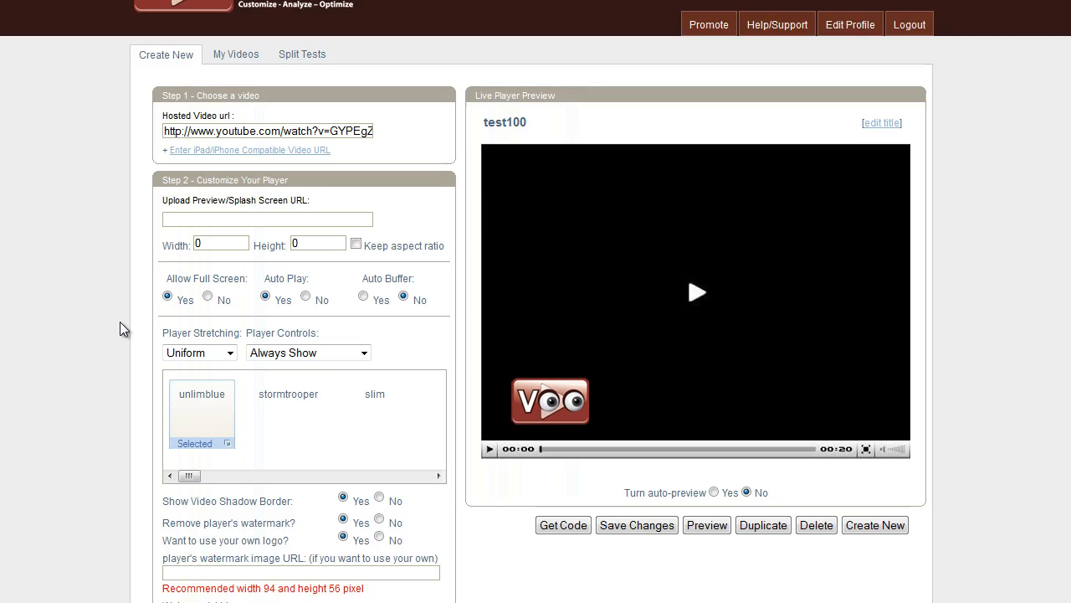
scroll(down, 3)
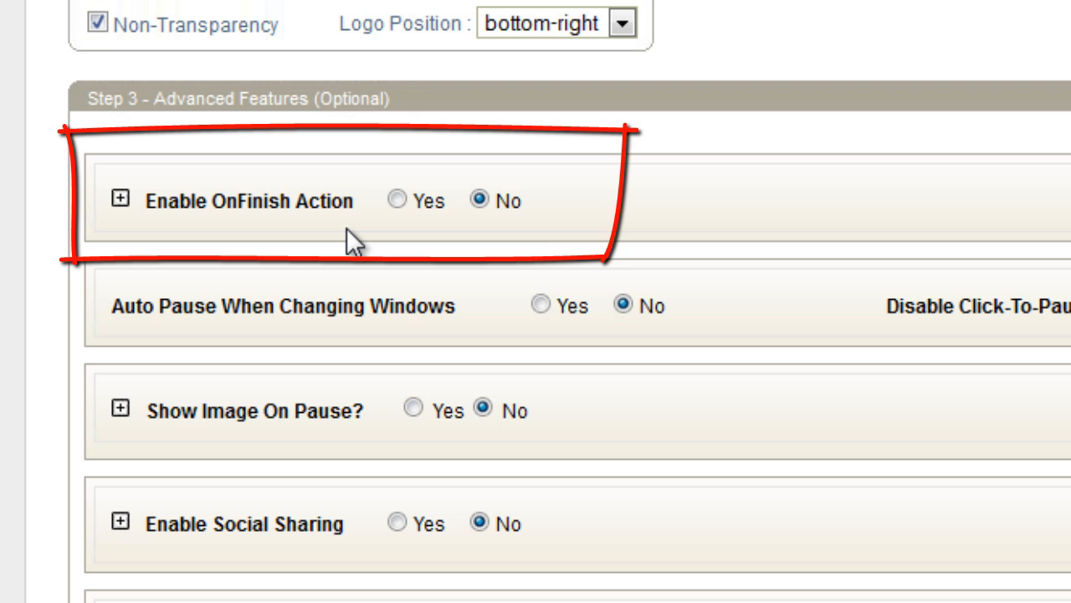
click(397, 201)
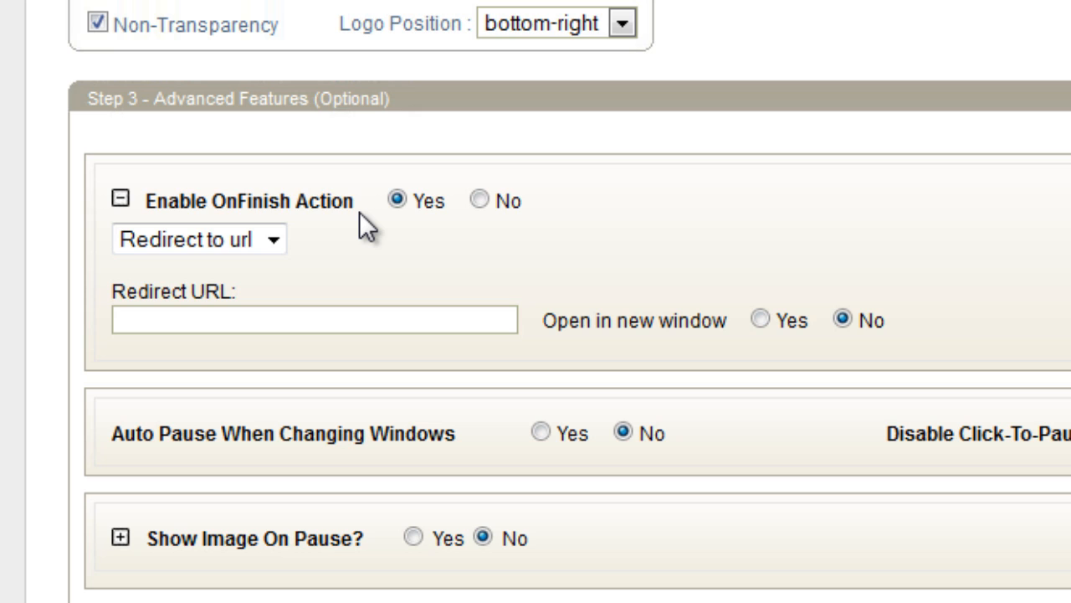
mouse_move(347, 197)
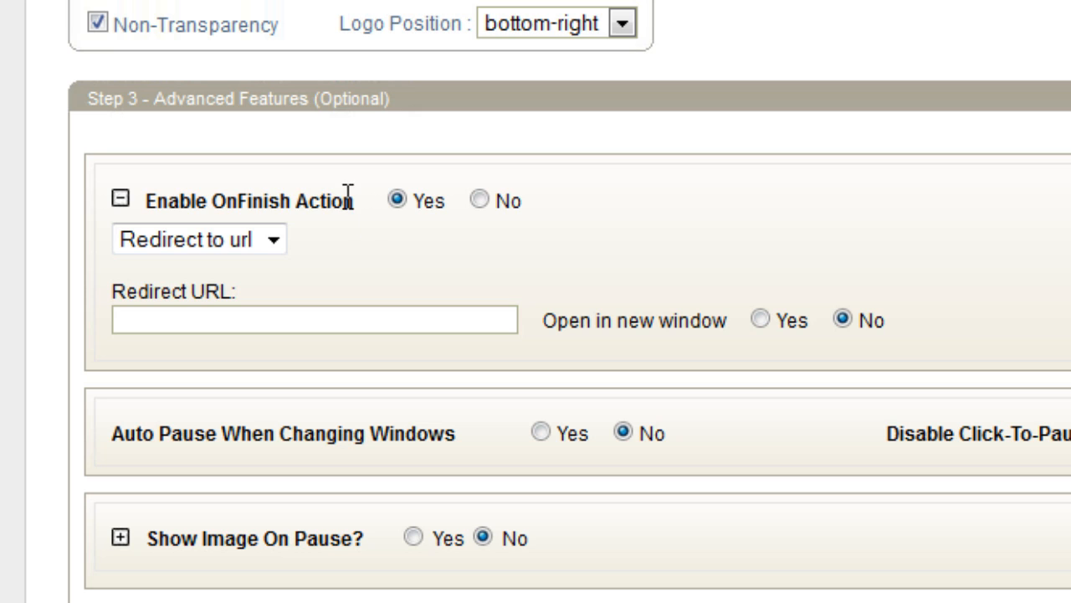
mouse_move(305, 234)
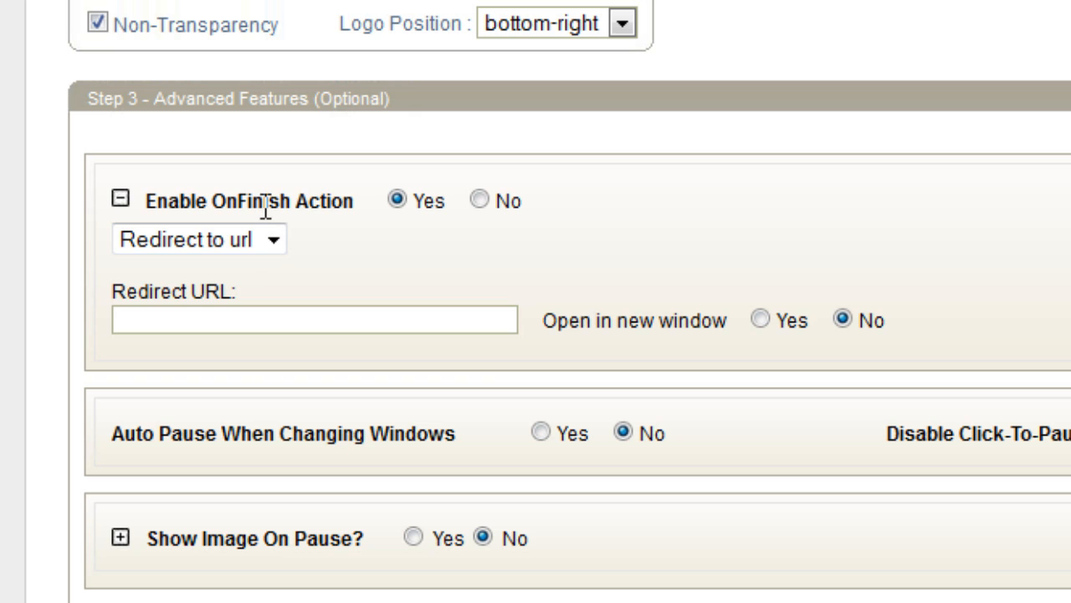
mouse_move(251, 234)
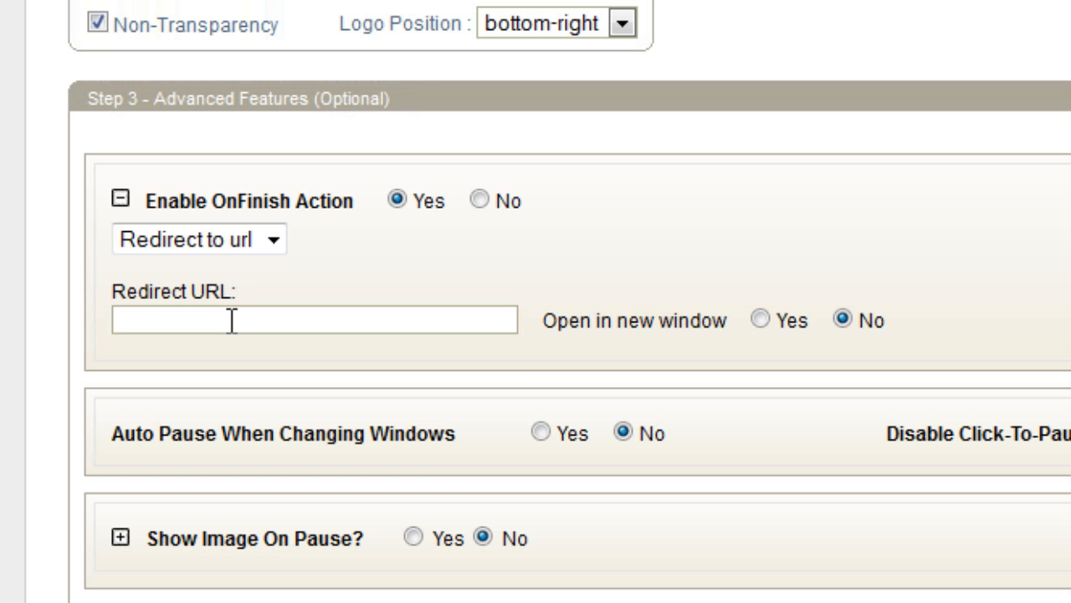
text(http://)
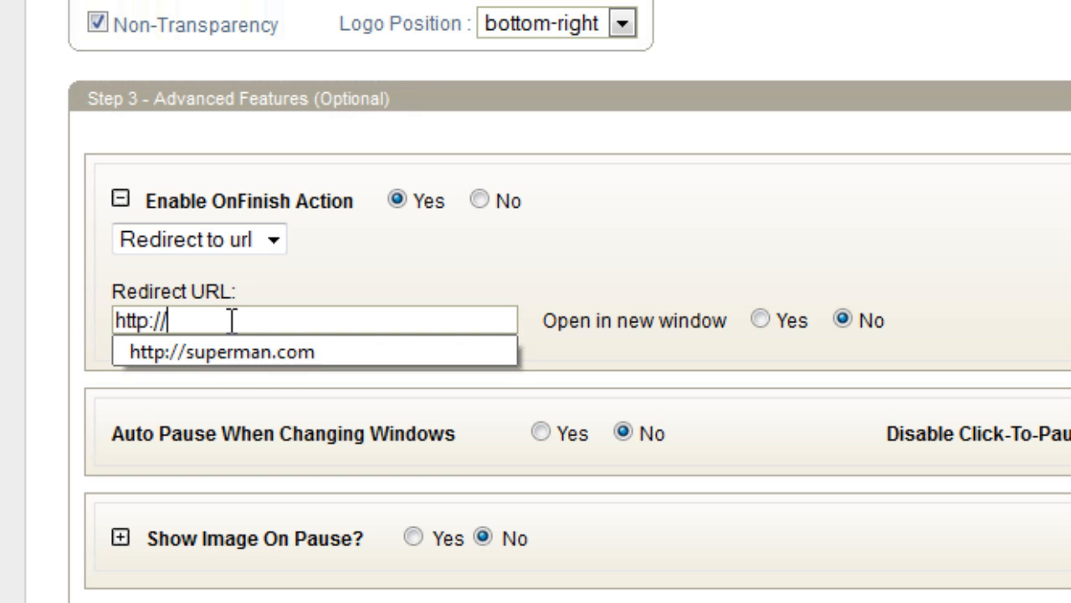
click(222, 351)
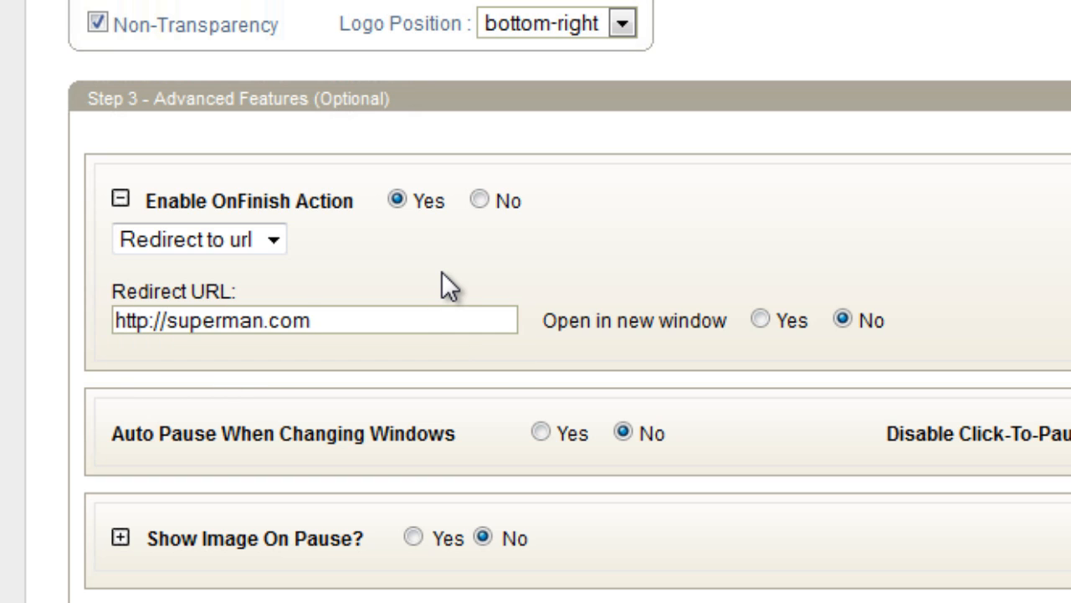
mouse_move(44, 132)
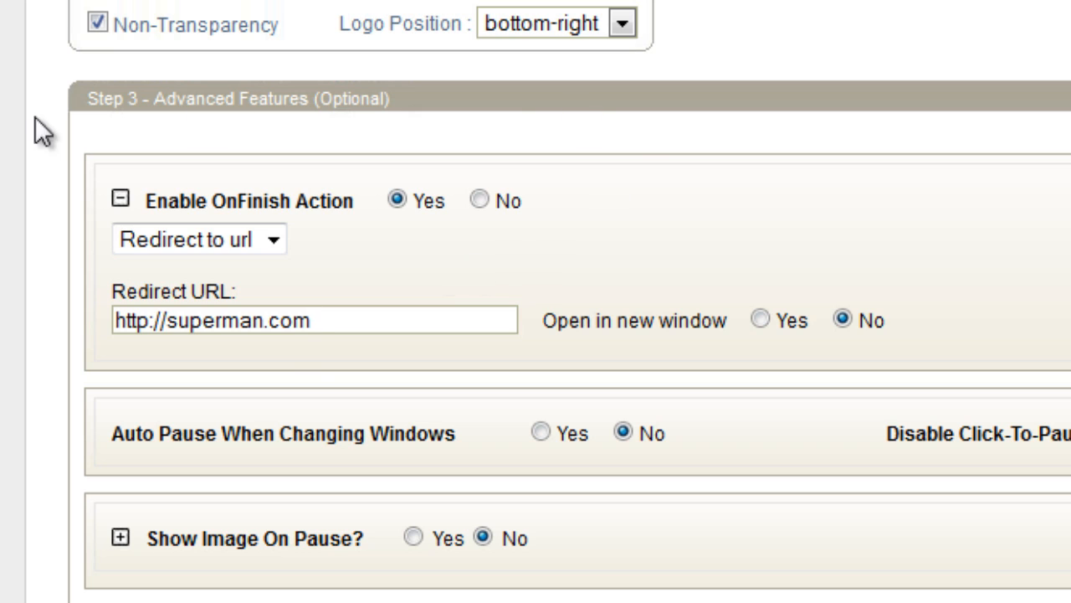
click(314, 320)
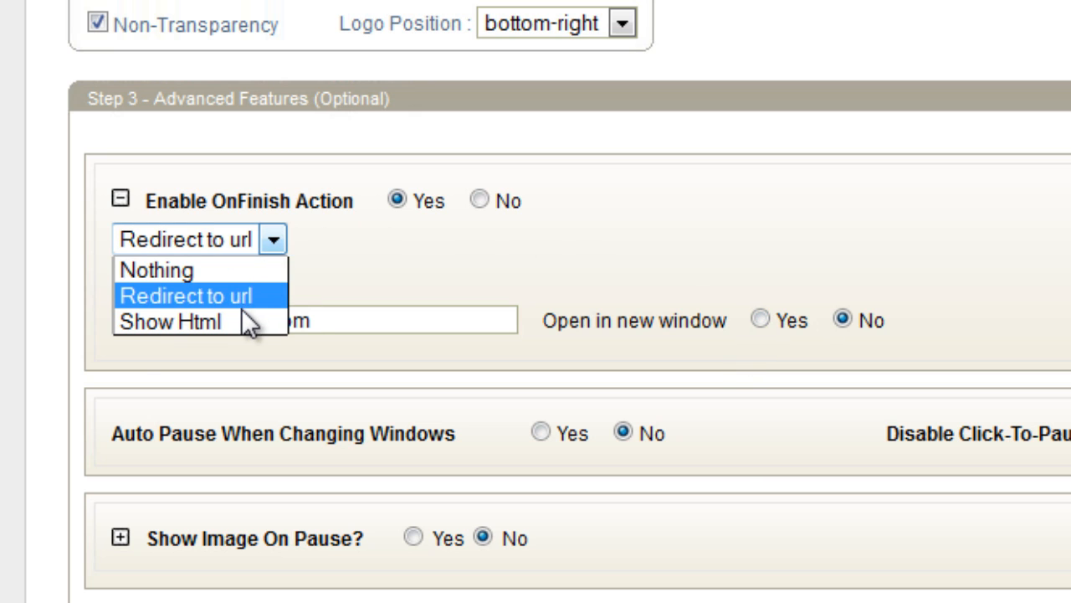
Set the OnFinish action to Show Html, then switch OnFinish back to No
click(170, 322)
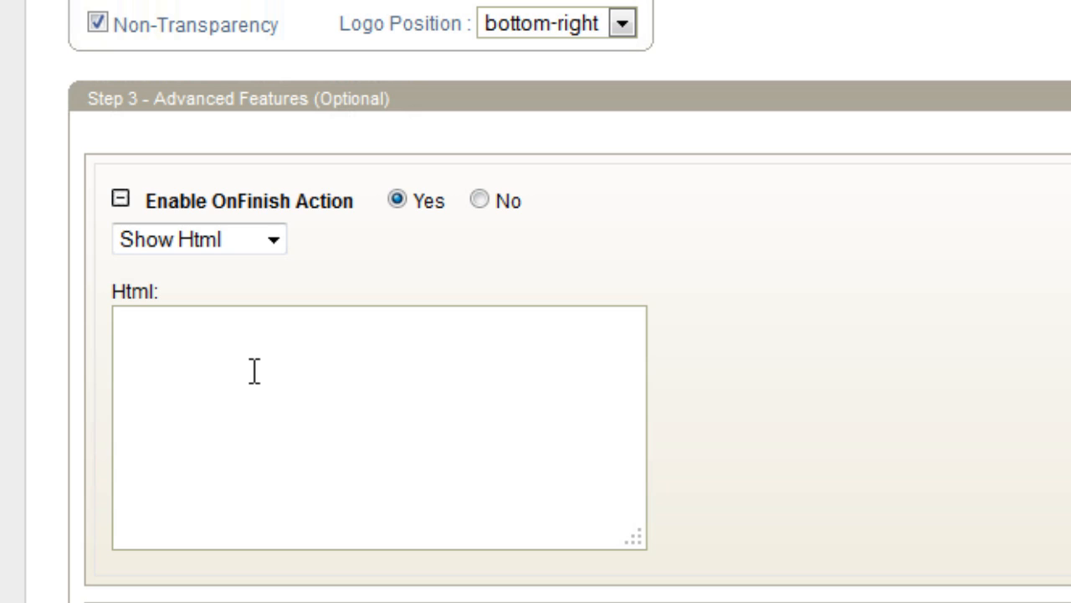
mouse_move(186, 388)
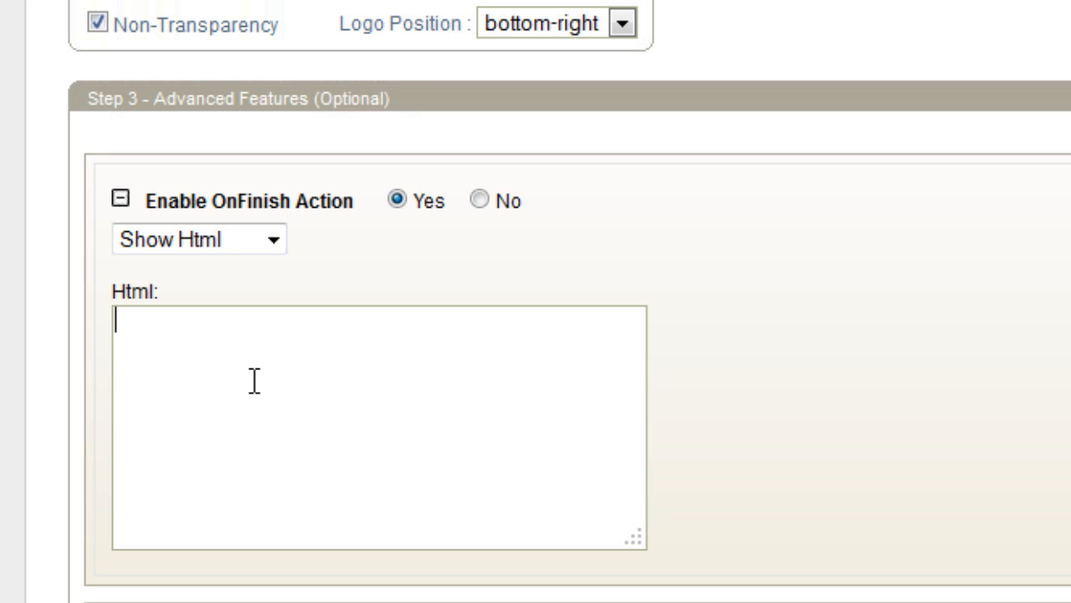
click(481, 200)
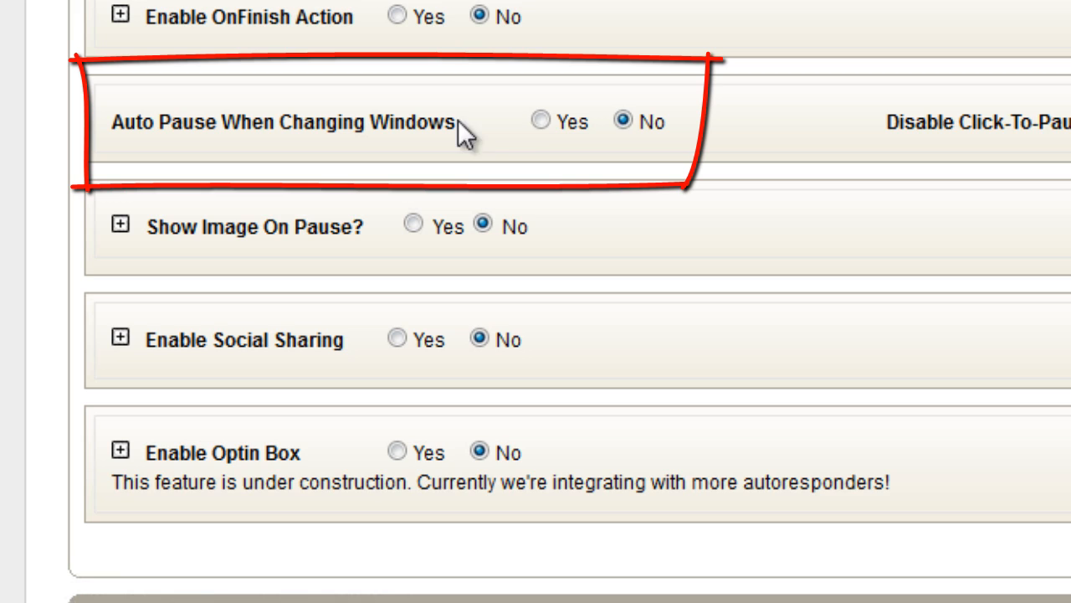
Set Auto Pause When Changing Windows and Disable Click-To-Pause both to Yes
click(541, 123)
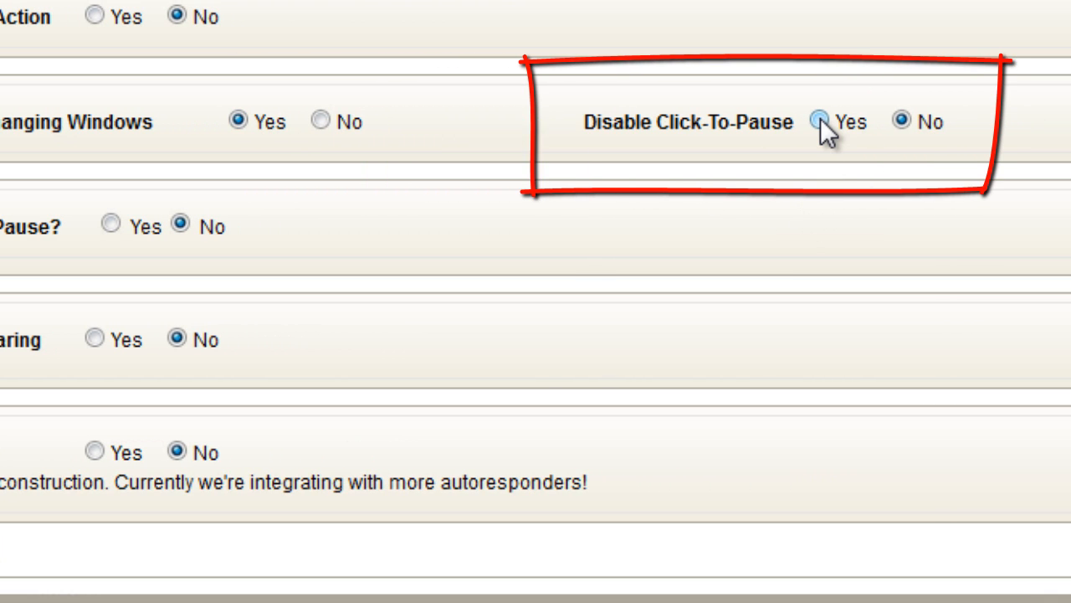
click(820, 121)
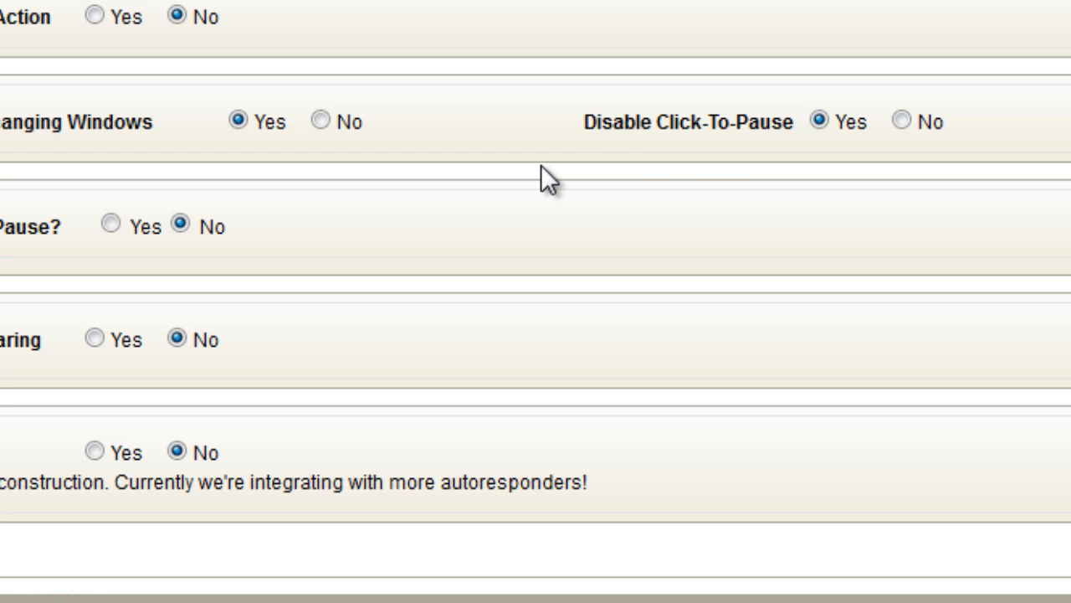
mouse_move(314, 197)
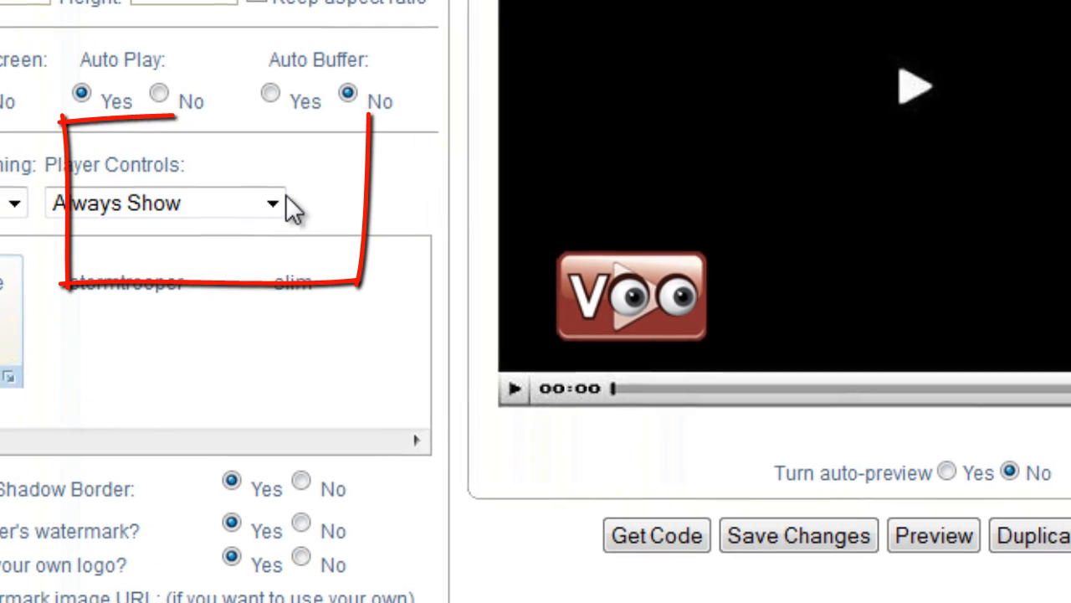
Set Player Controls to Always Hide and scroll back toward Step 3
click(163, 202)
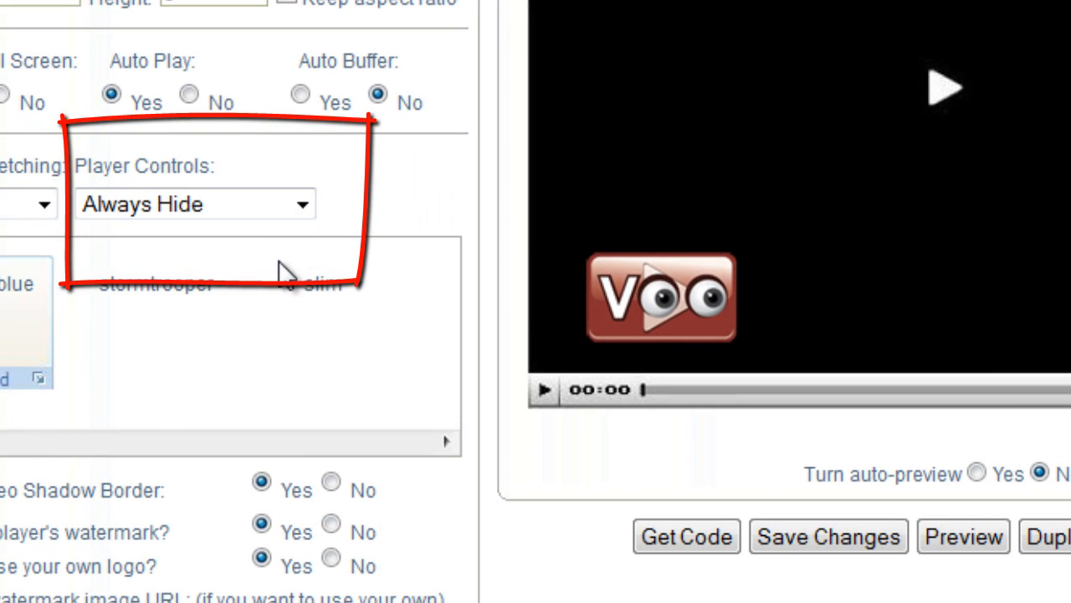
scroll(down, 3)
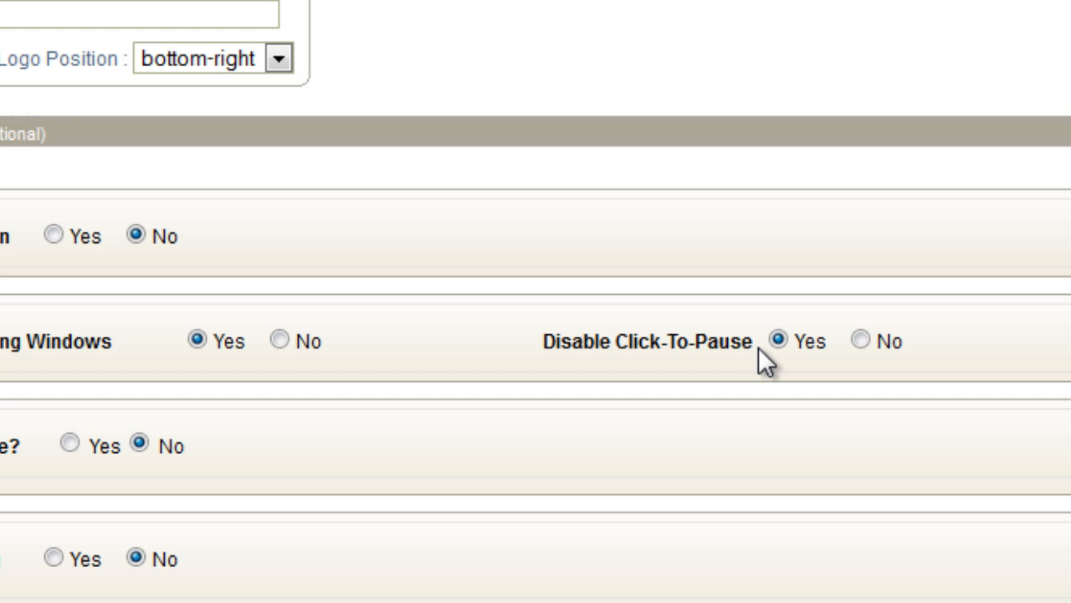
Set Show Image On Pause to Yes, revealing the Image Url and redirect URL fields
scroll(down, 3)
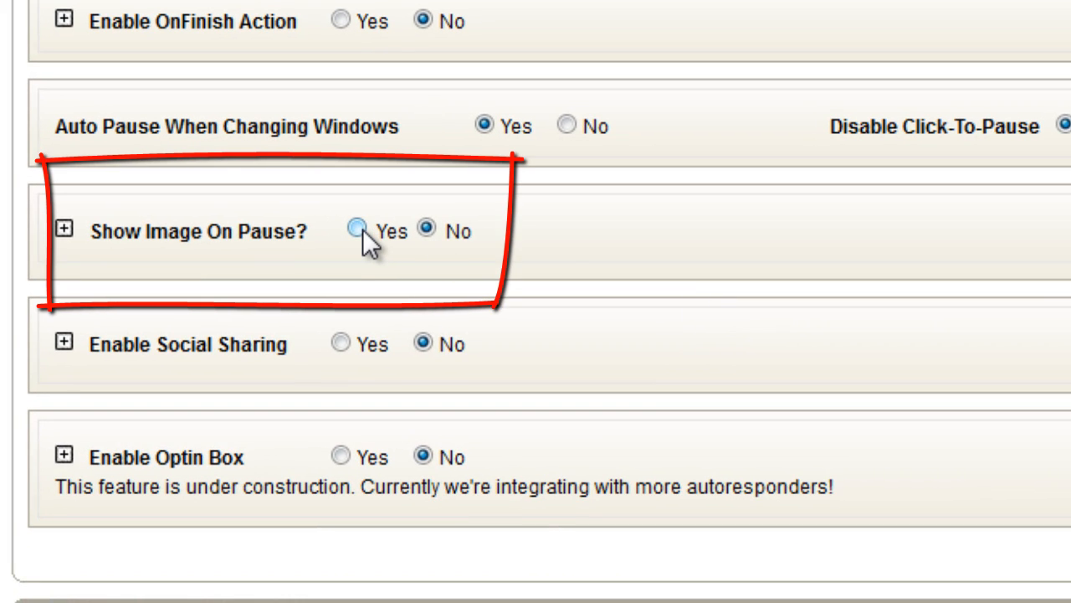
click(357, 231)
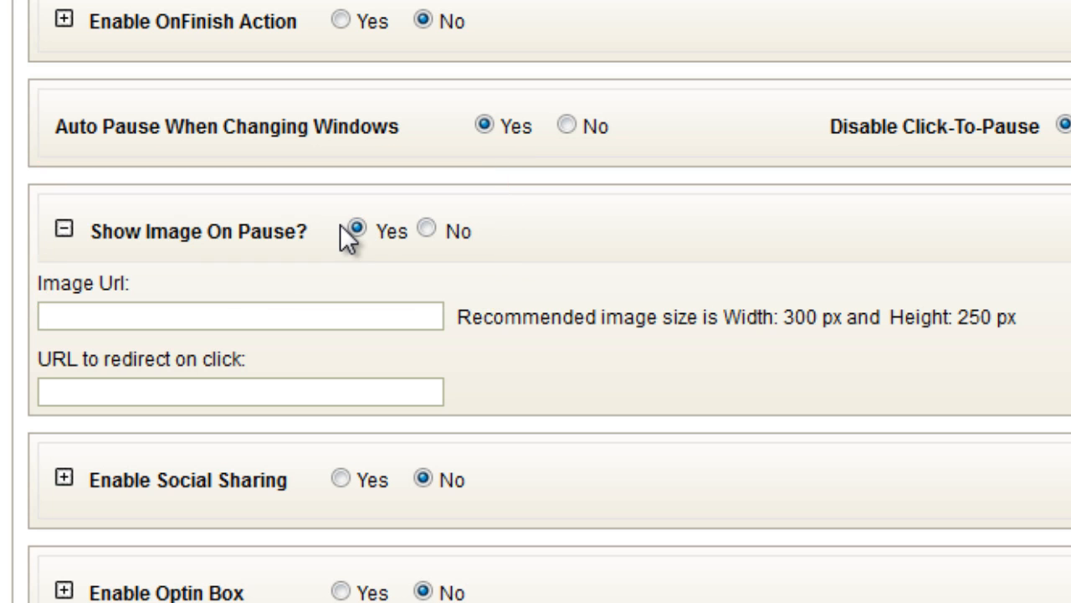
scroll(down, 3)
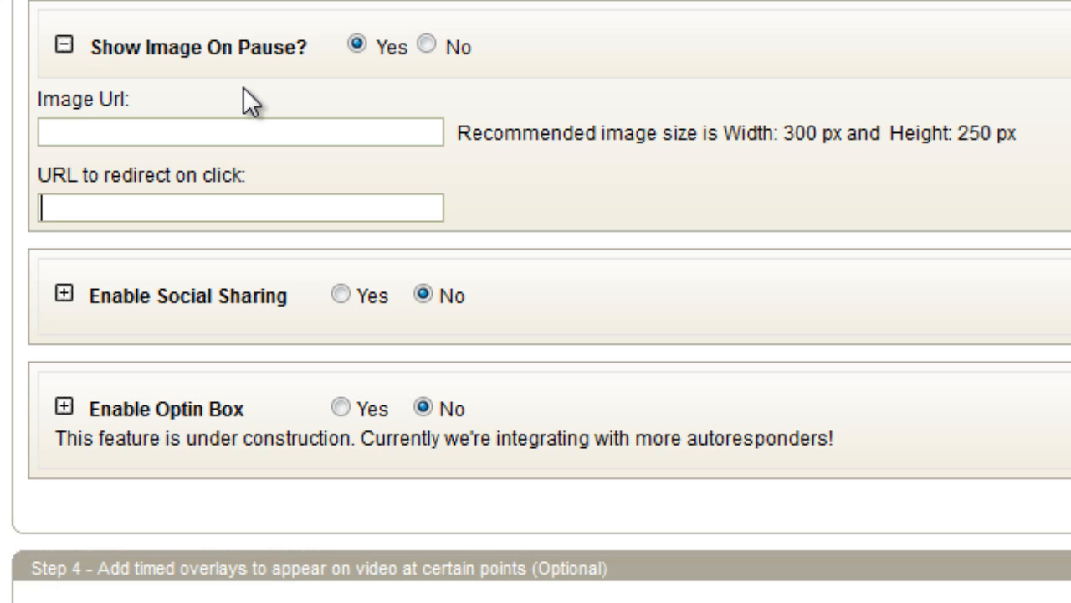
mouse_move(268, 285)
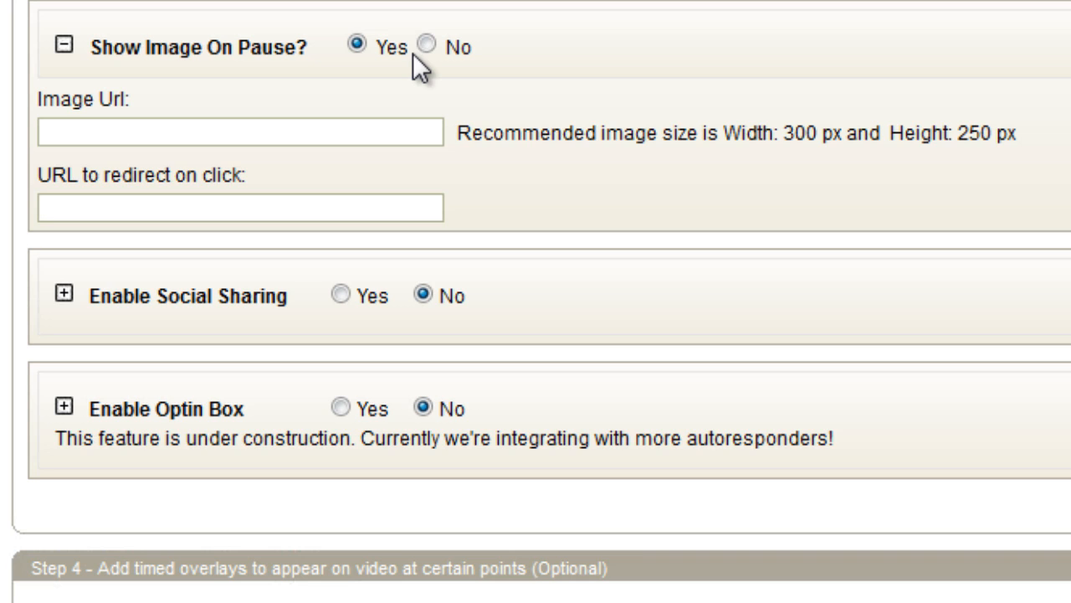
Set Show Image On Pause back to No
click(426, 46)
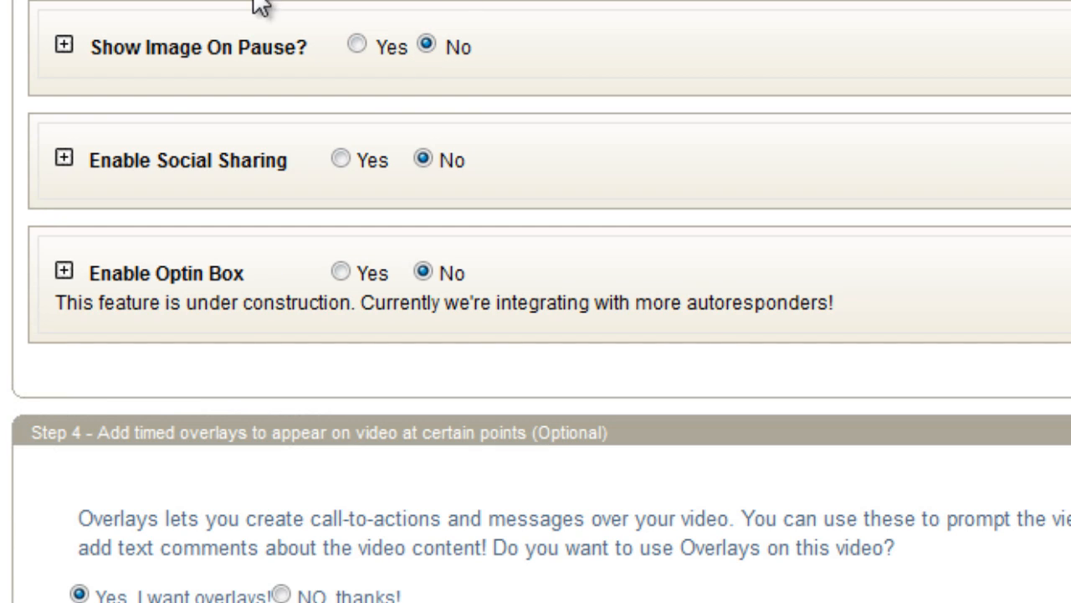
mouse_move(576, 65)
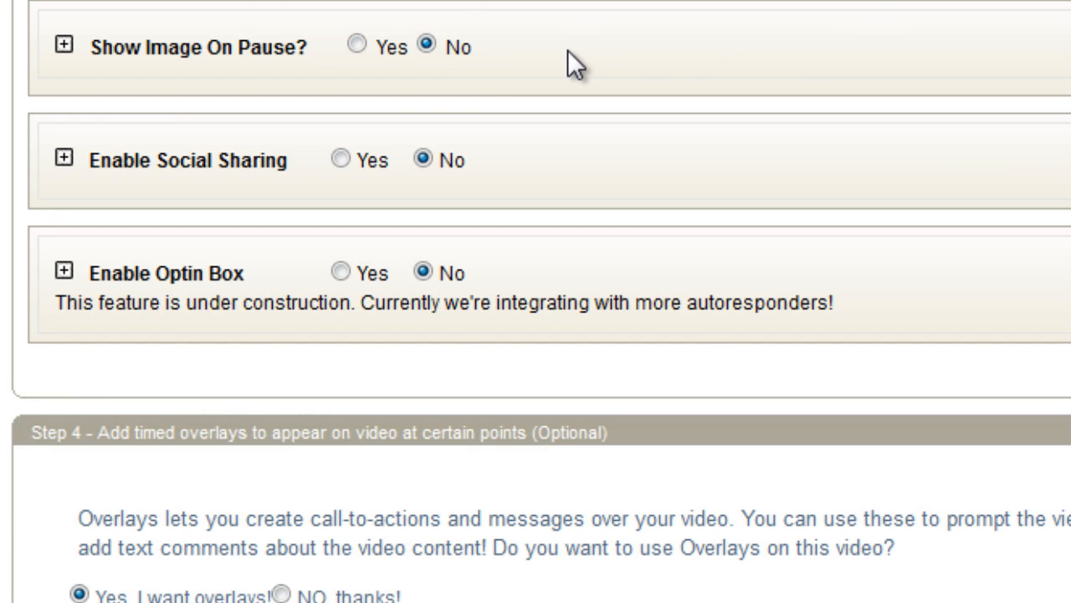